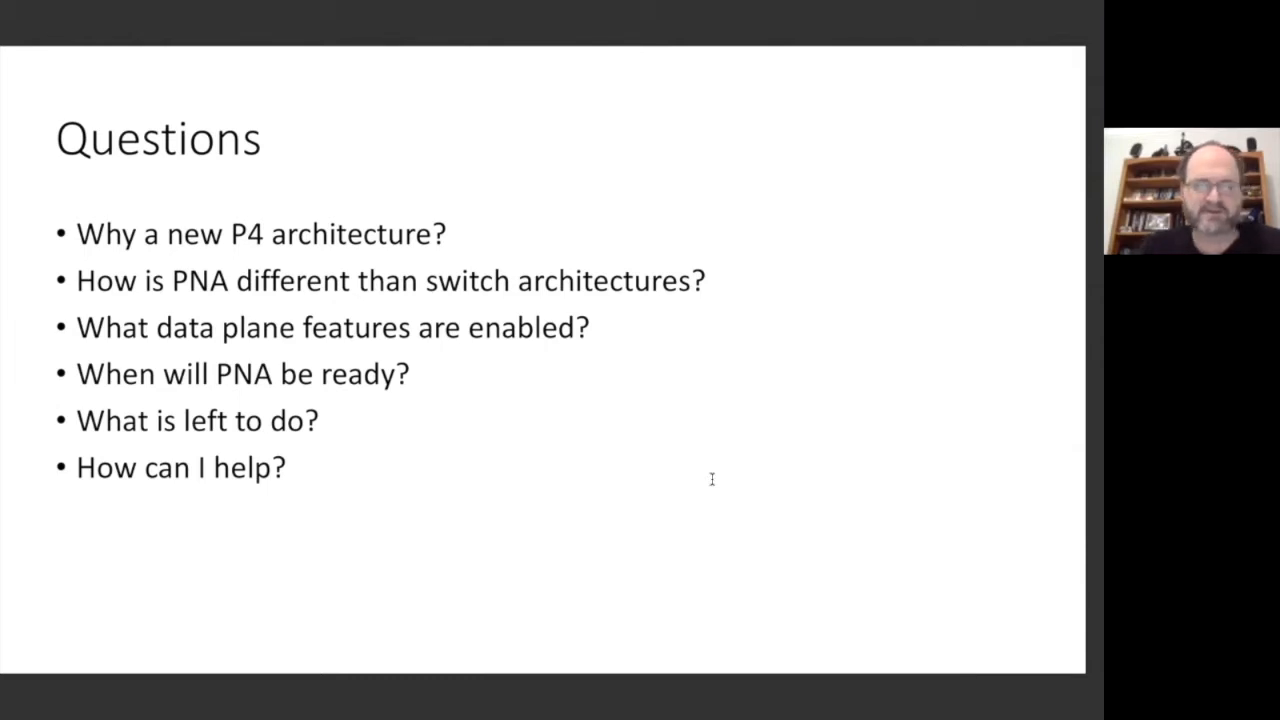
{"action": "key", "text": "Right"}
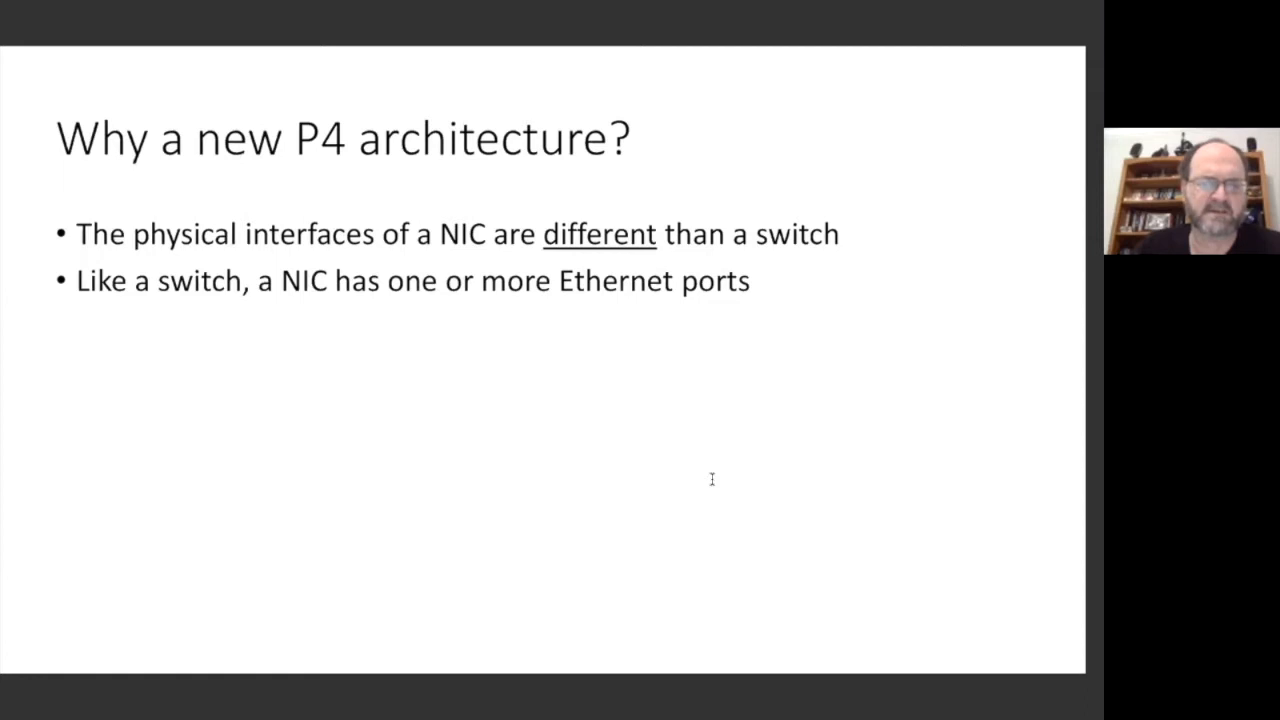
{"action": "key", "text": "Right"}
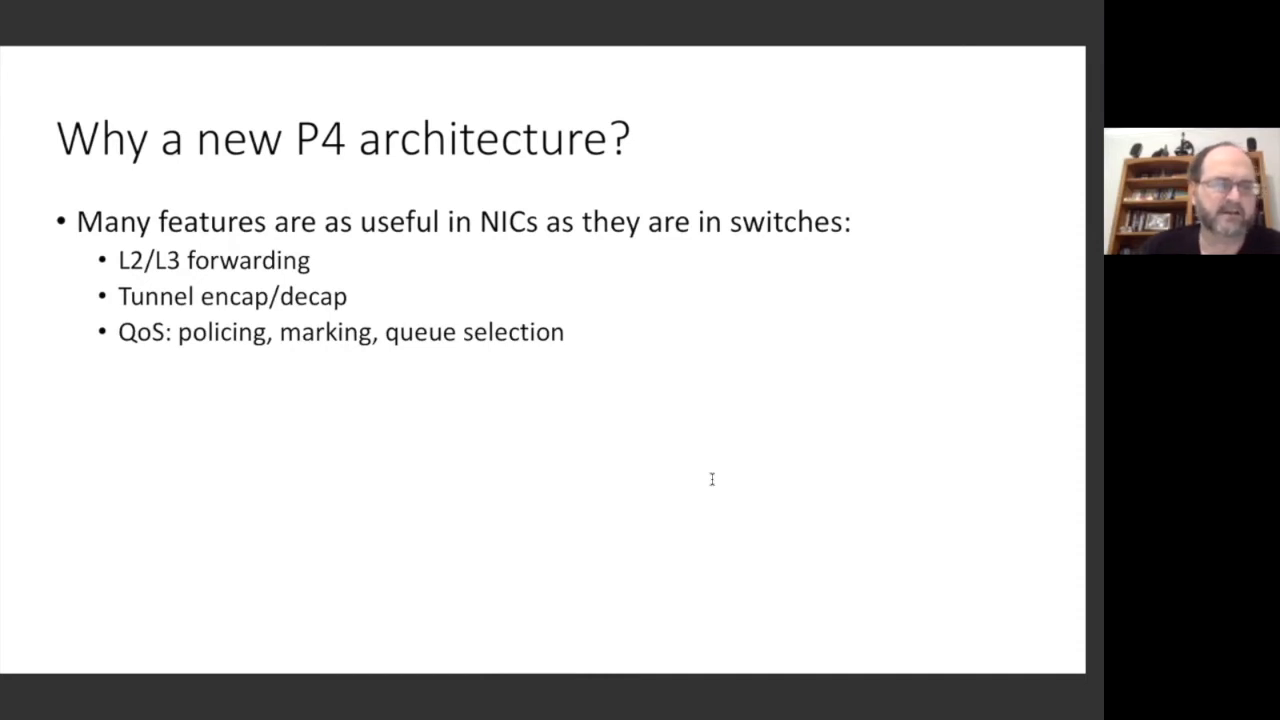
{"action": "key", "text": "Right"}
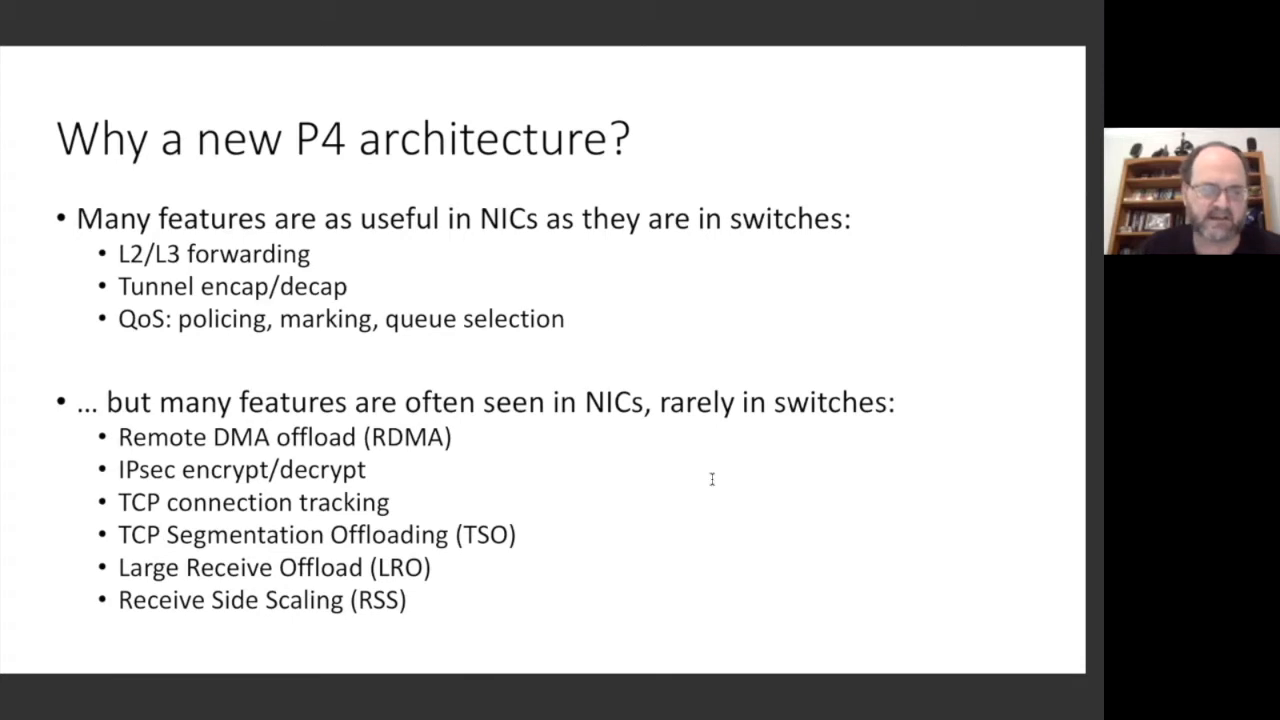
{"action": "key", "text": "Right"}
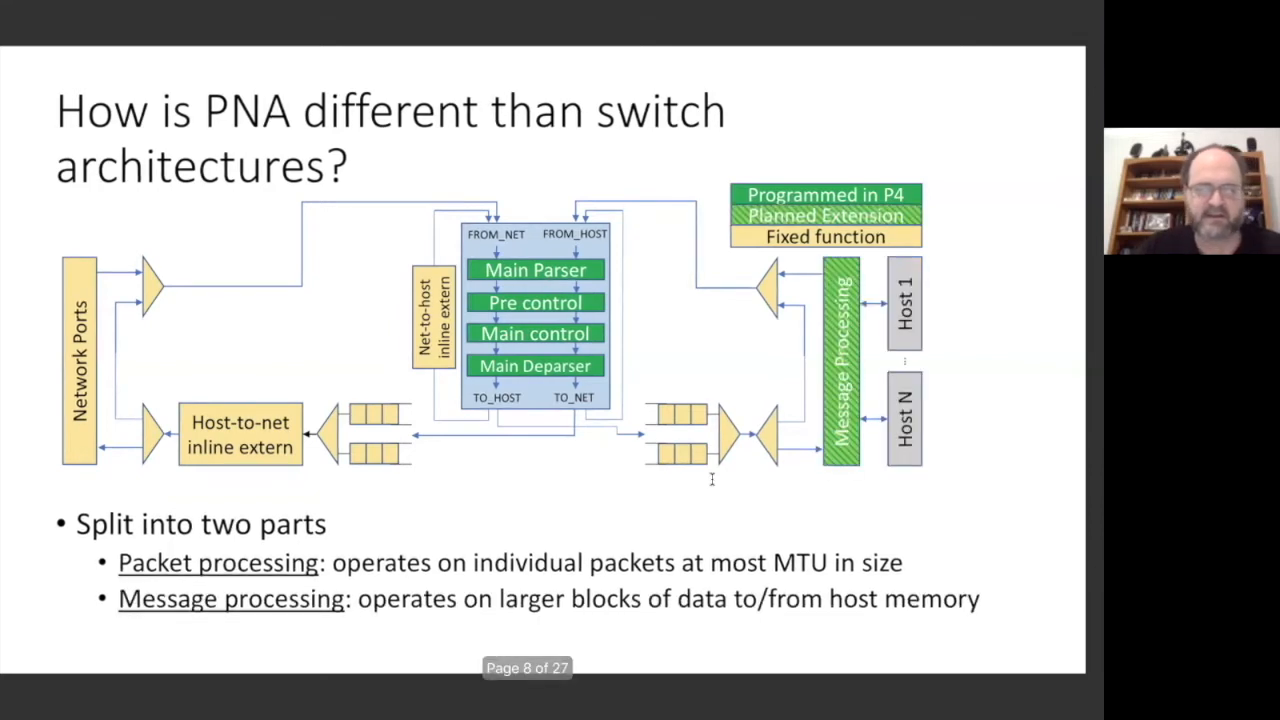
{"action": "key", "text": "right"}
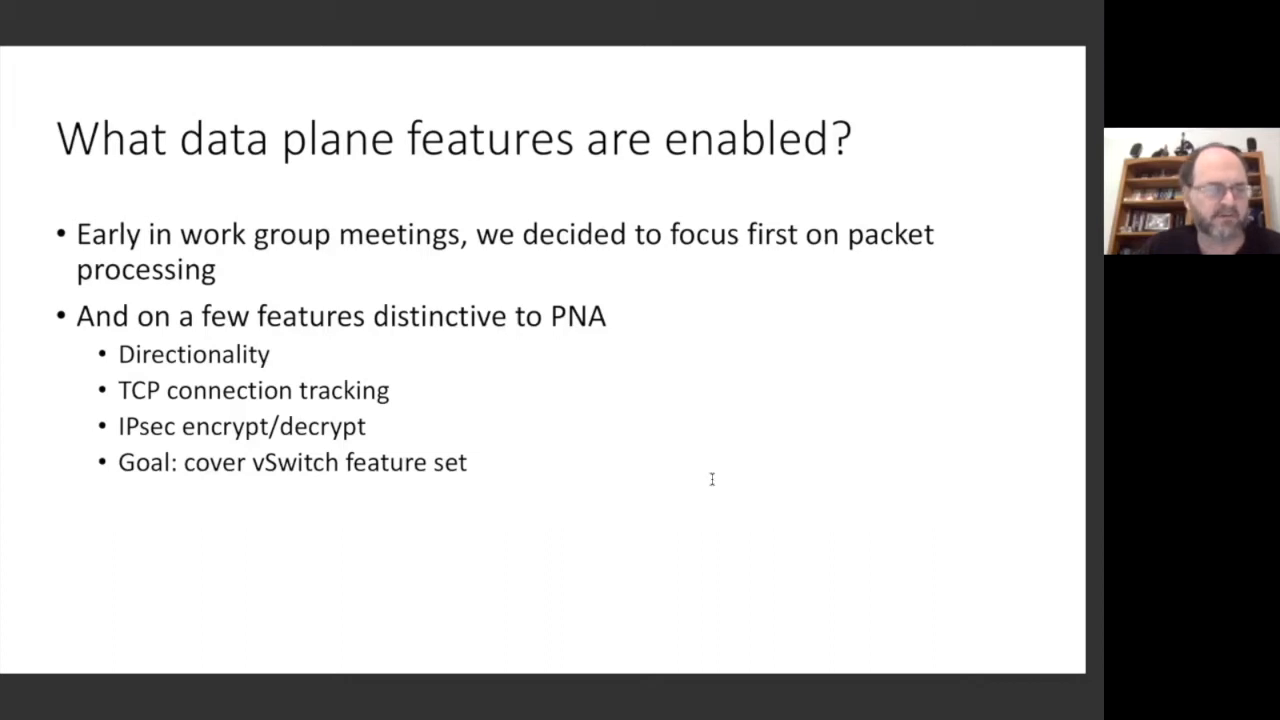
{"action": "key", "text": "Right"}
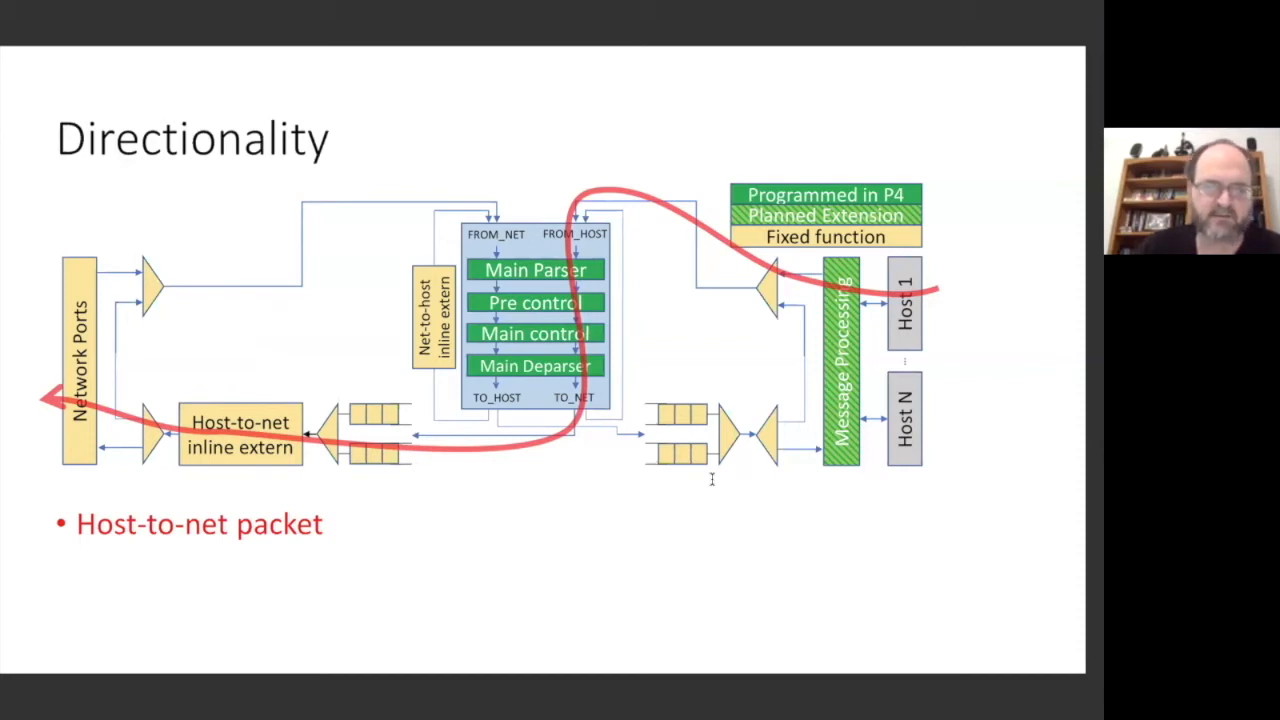
{"action": "key", "text": "Right"}
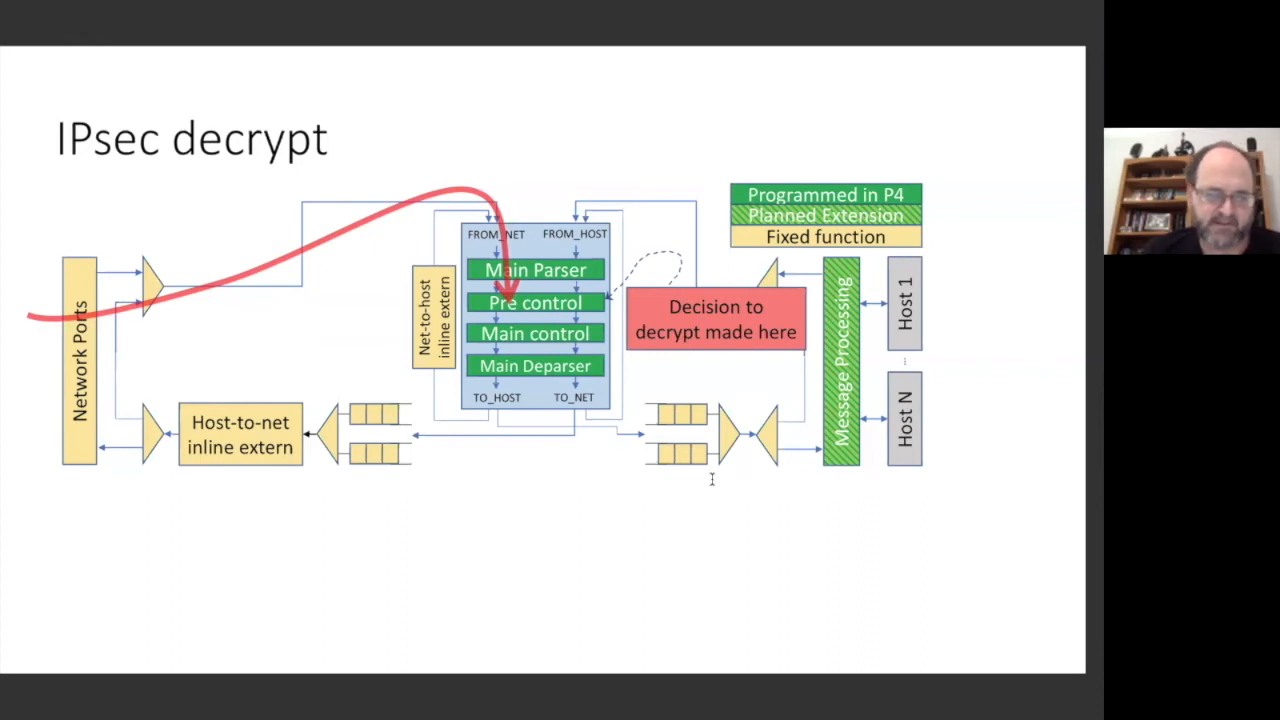
{"action": "key", "text": "Right"}
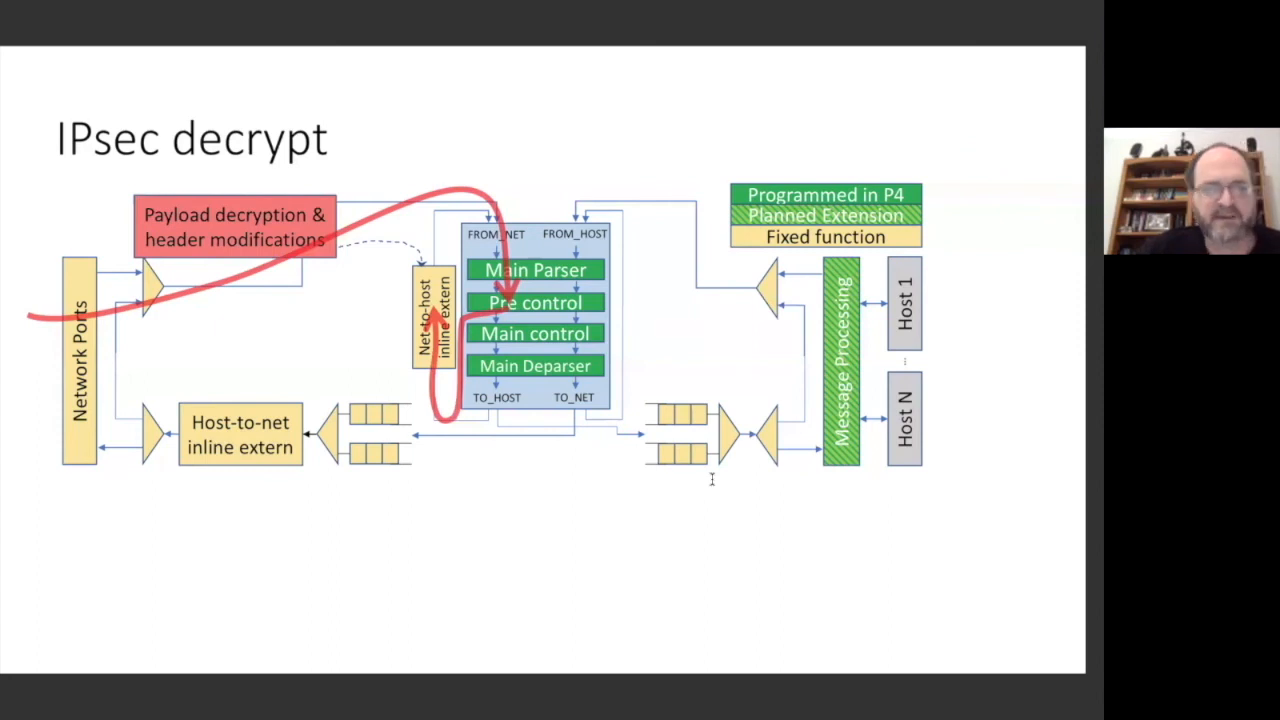
{"action": "key", "text": "Right"}
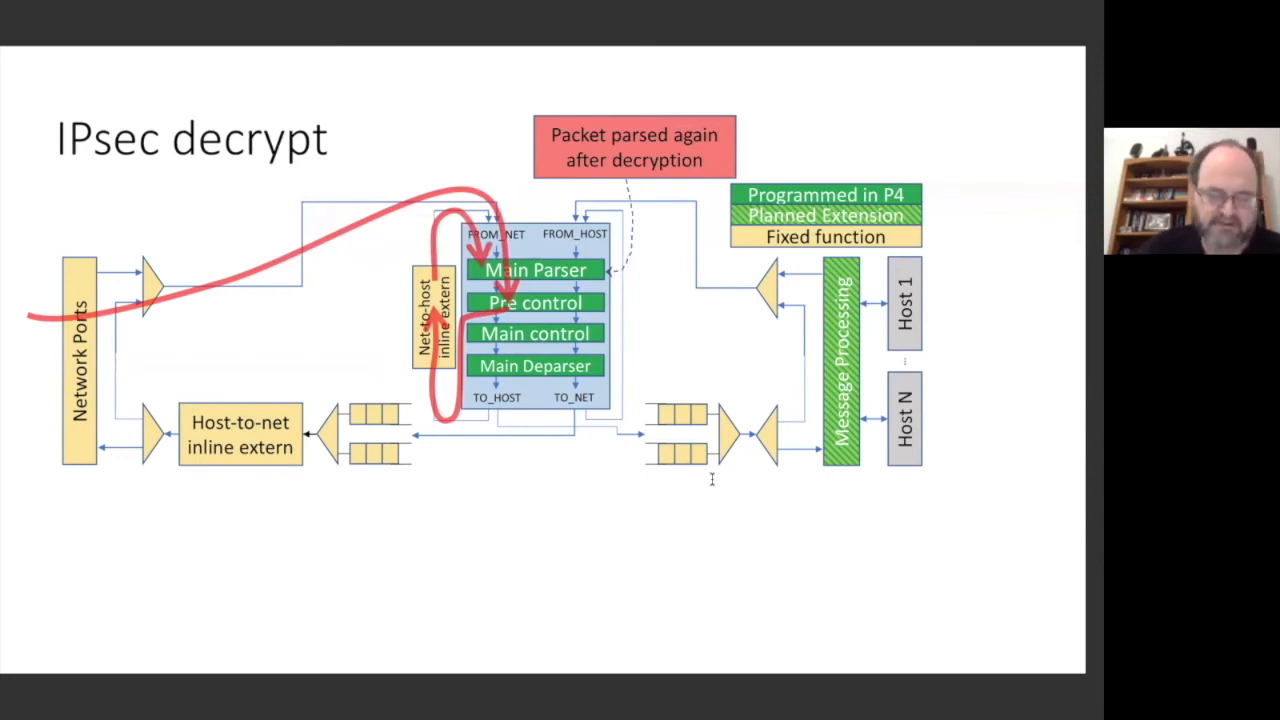
{"action": "key", "text": "Right"}
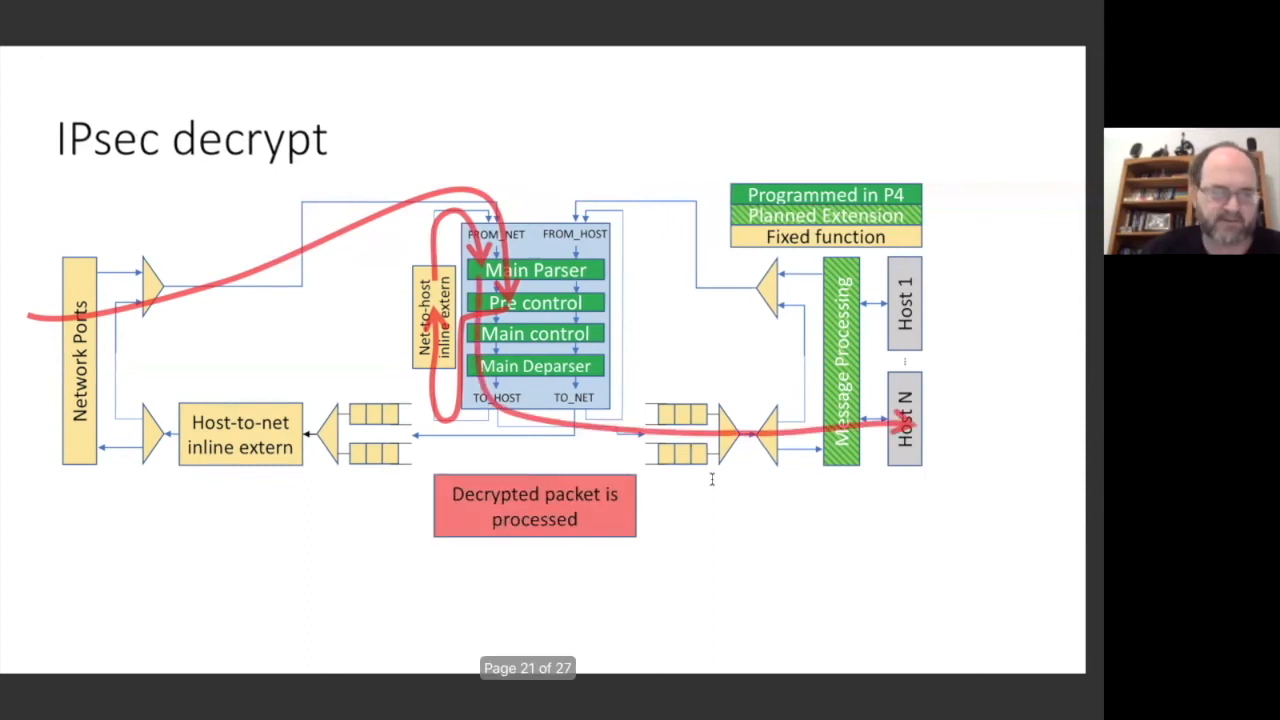
{"action": "key", "text": "Right"}
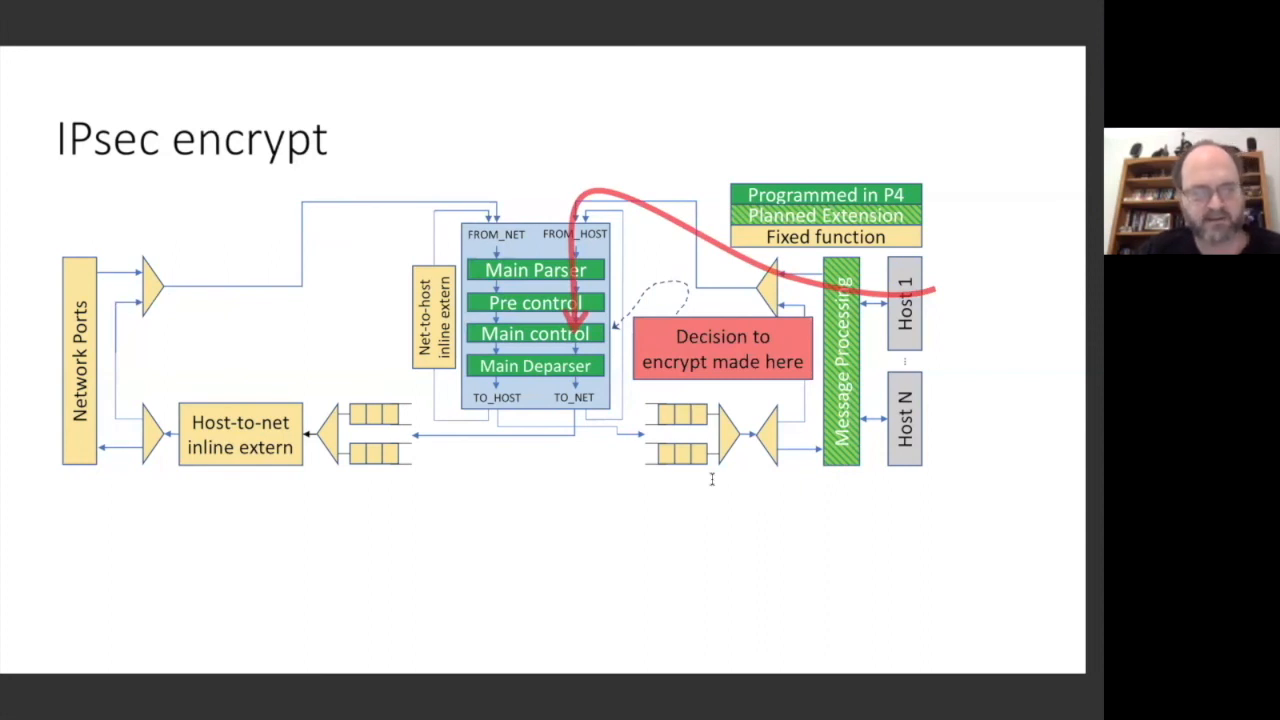
{"action": "key", "text": "Right"}
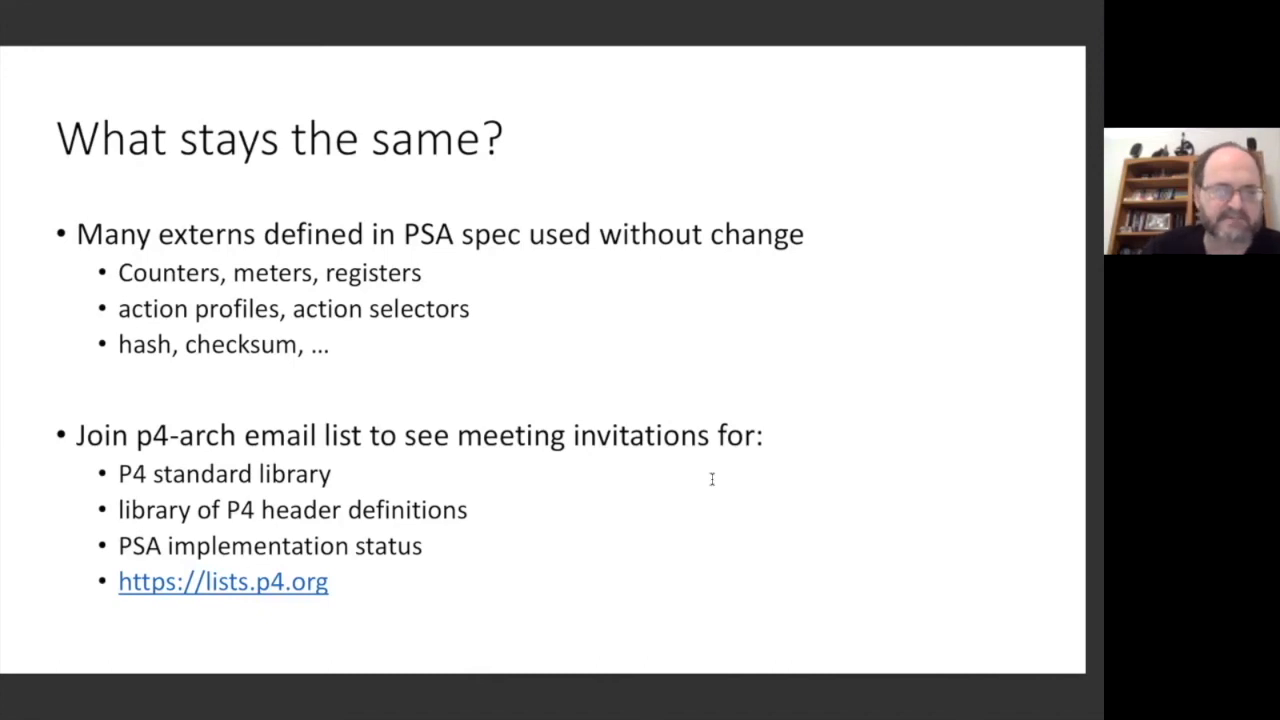
{"action": "key", "text": "Right"}
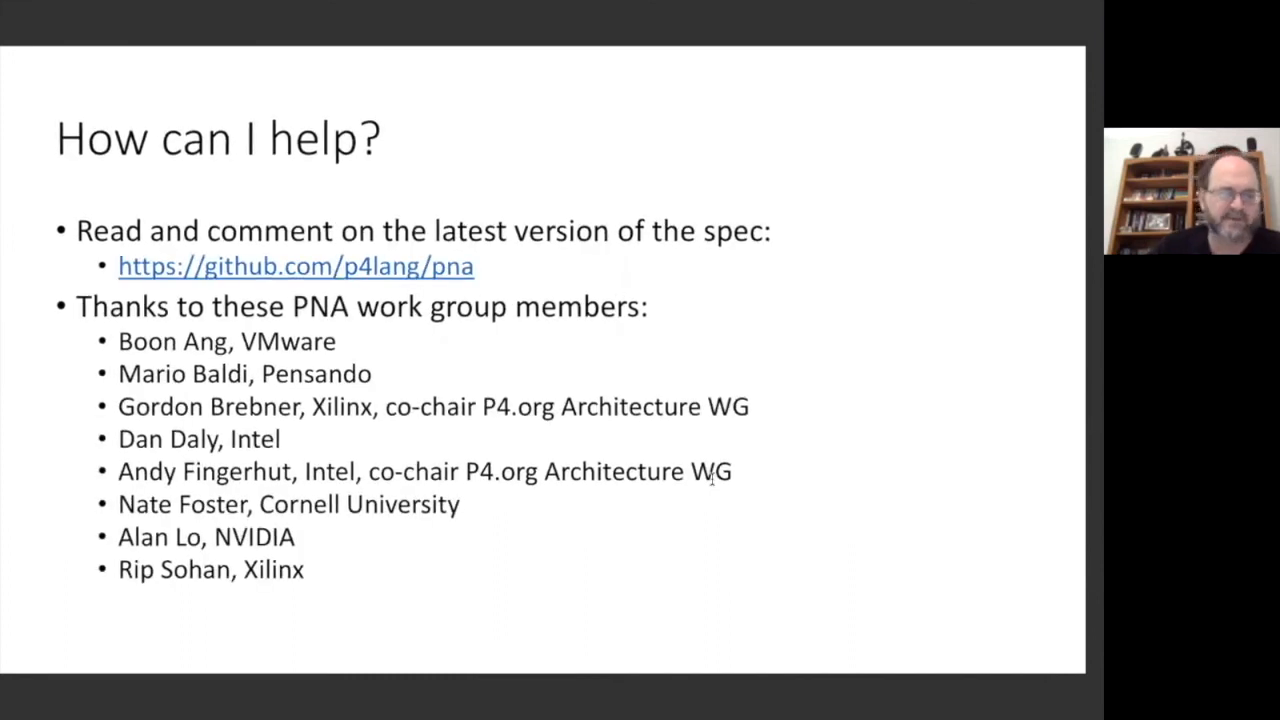